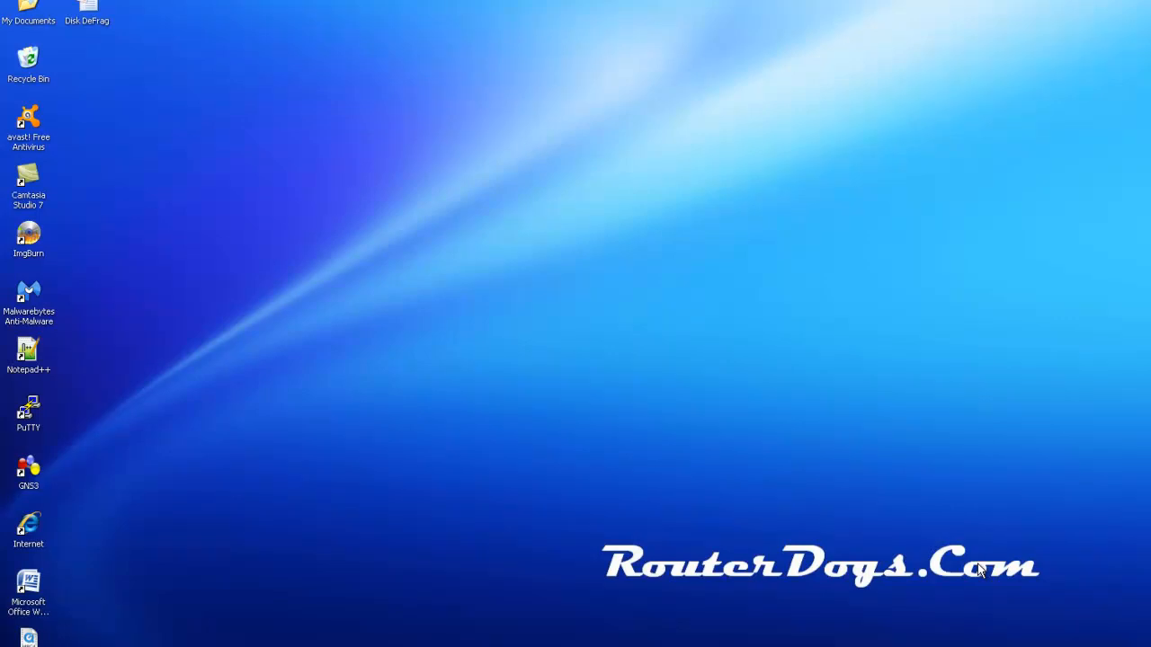
{"action": "mouse_move", "coordinate": [65, 309]}
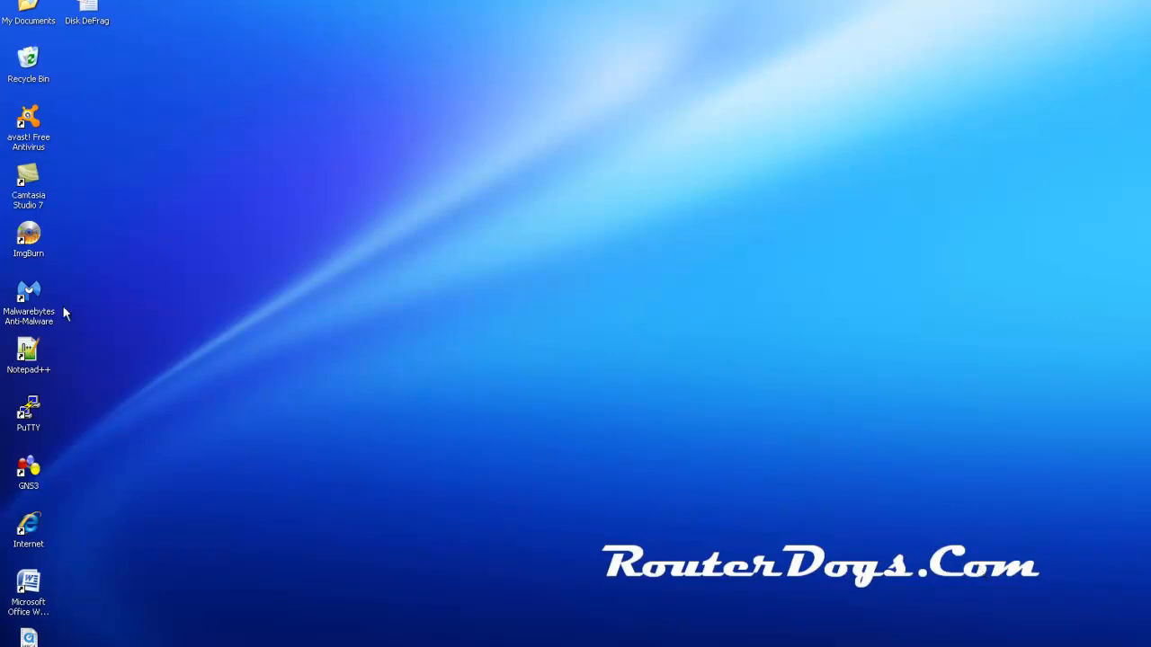
- Open the My Documents folder from the desktop
{"action": "double_click", "coordinate": [27, 11]}
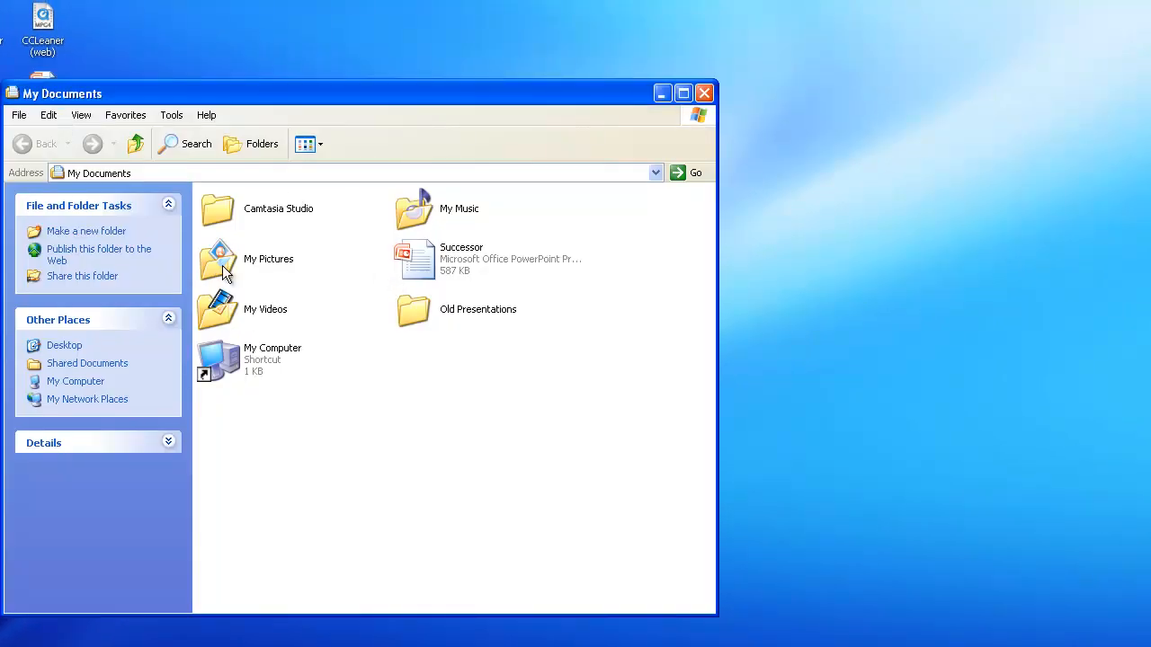
- Open My Pictures and view the opened hard drive photo in Picture and Fax Viewer
{"action": "double_click", "coordinate": [216, 261]}
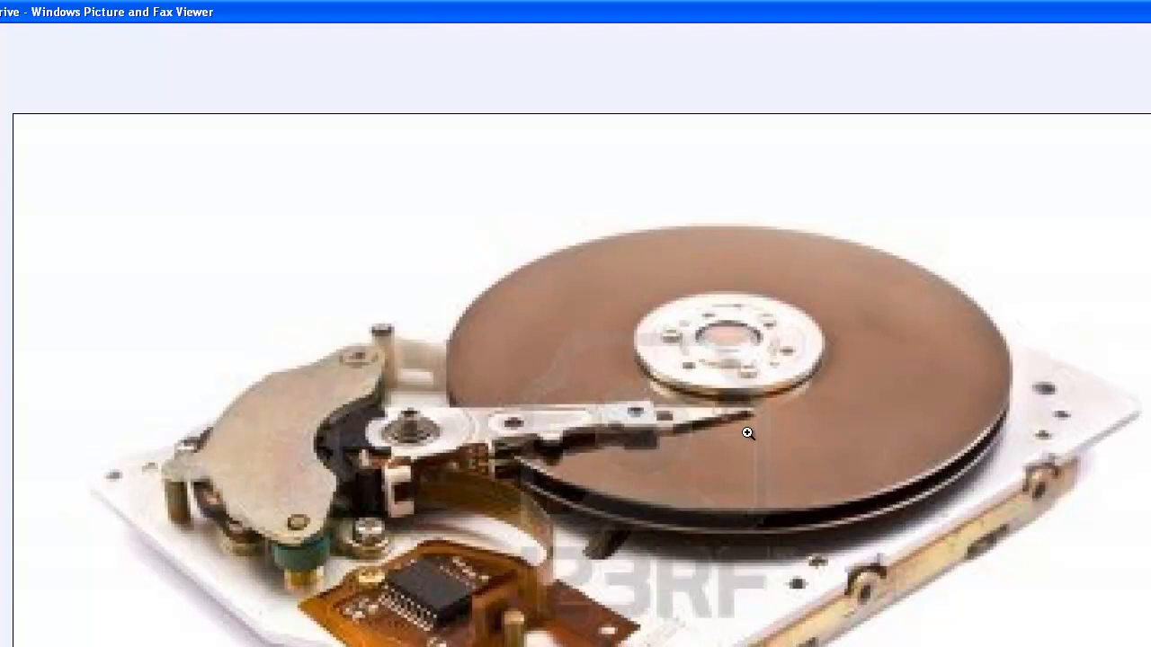
{"action": "mouse_move", "coordinate": [655, 315]}
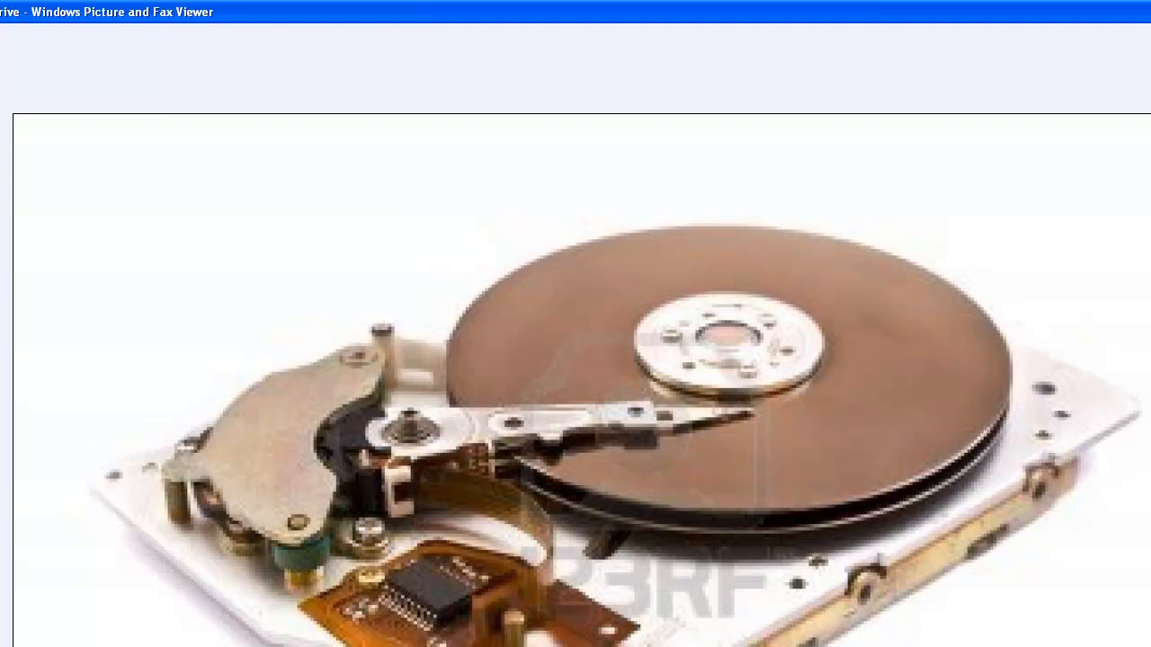
{"action": "mouse_move", "coordinate": [662, 317]}
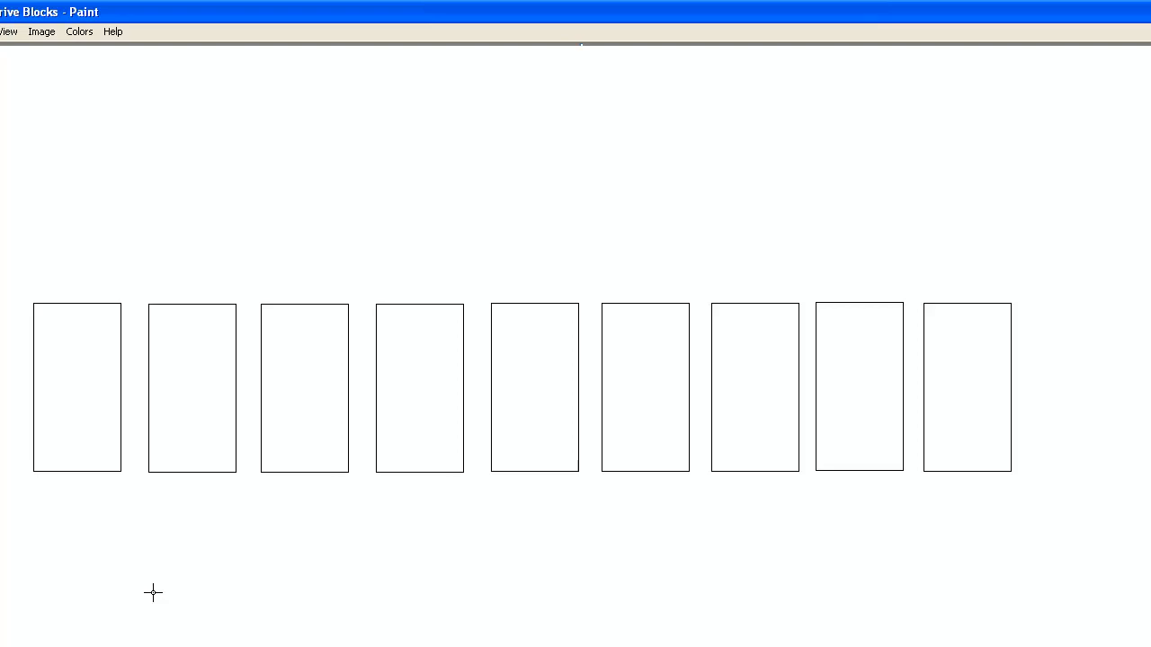
{"action": "mouse_move", "coordinate": [165, 579]}
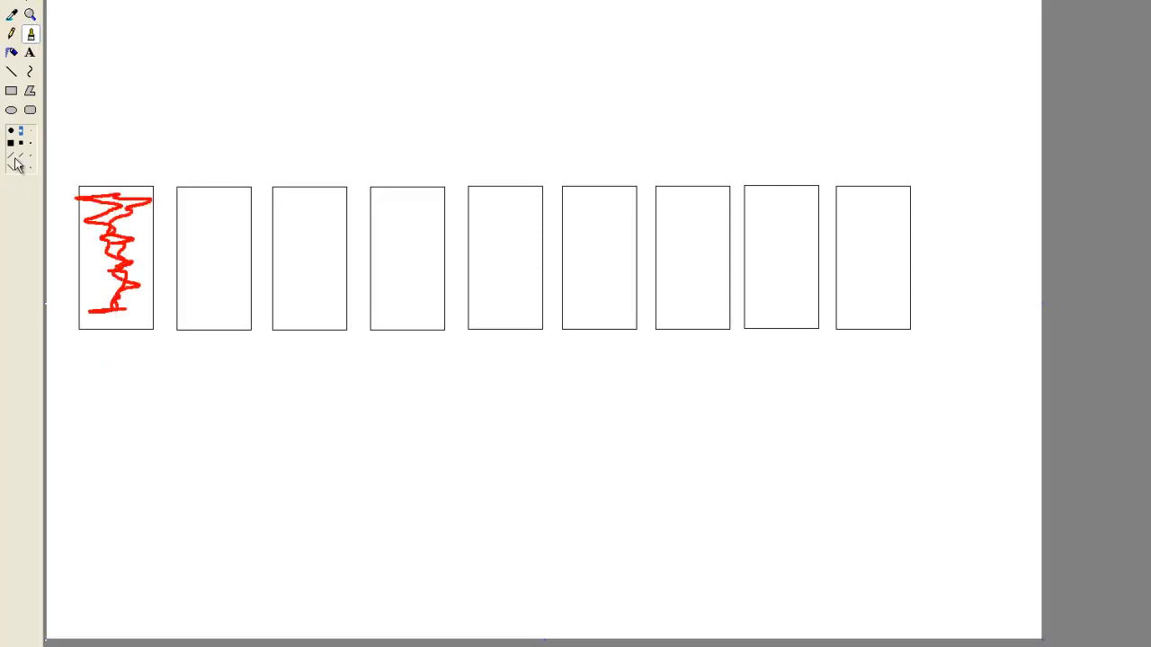
- Brush red along the second block's bottom and blue in the third block as scattered file pieces
{"action": "left_click_drag", "start_coordinate": [184, 327], "coordinate": [241, 328]}
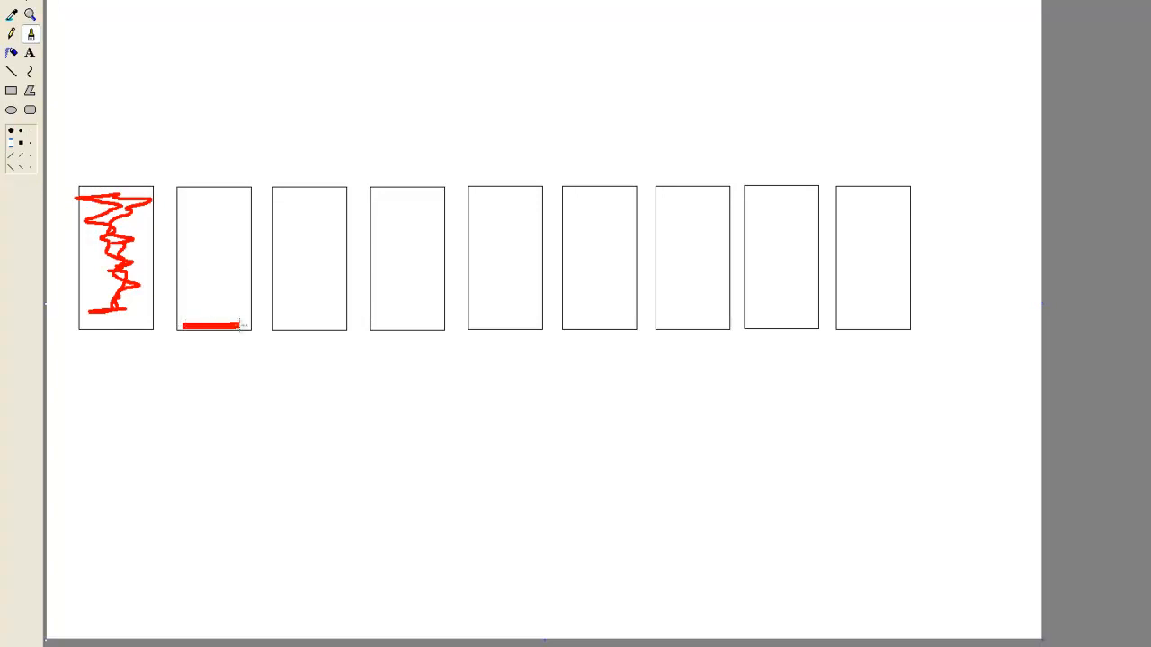
{"action": "left_click_drag", "start_coordinate": [207, 326], "coordinate": [207, 305]}
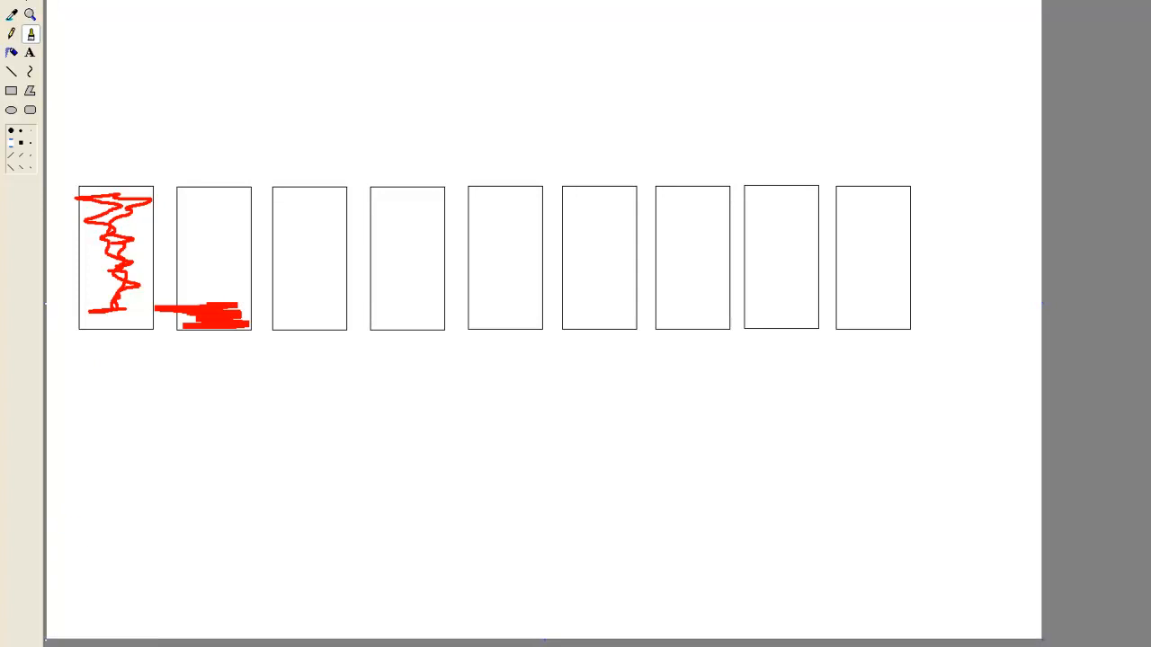
{"action": "mouse_move", "coordinate": [219, 162]}
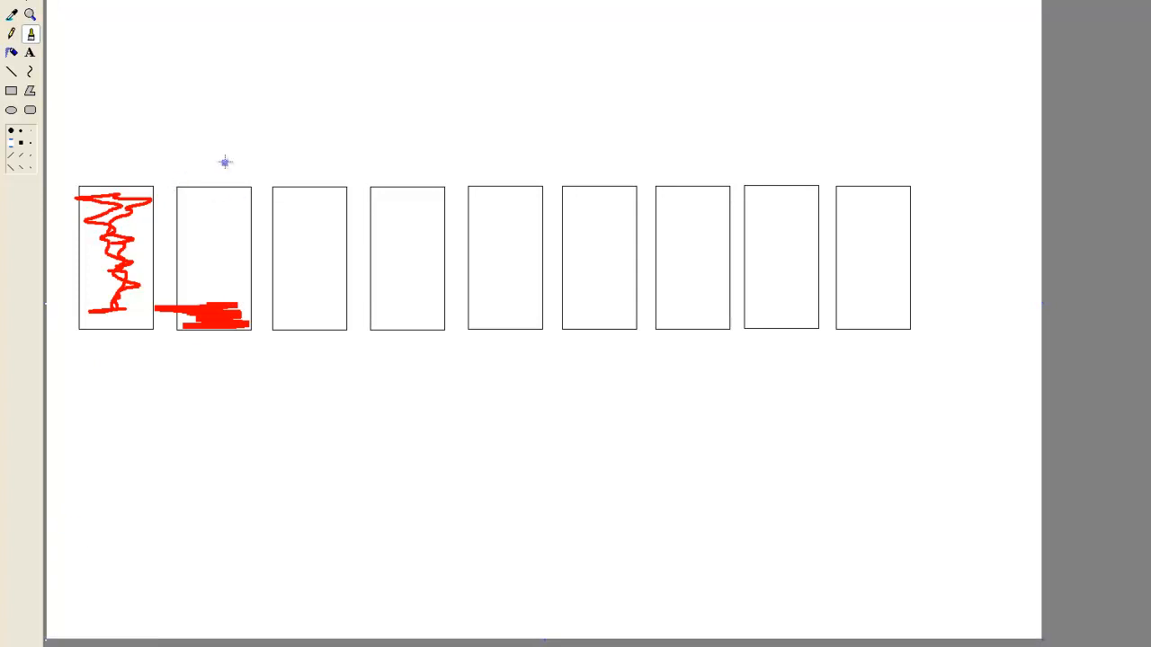
{"action": "mouse_move", "coordinate": [220, 228]}
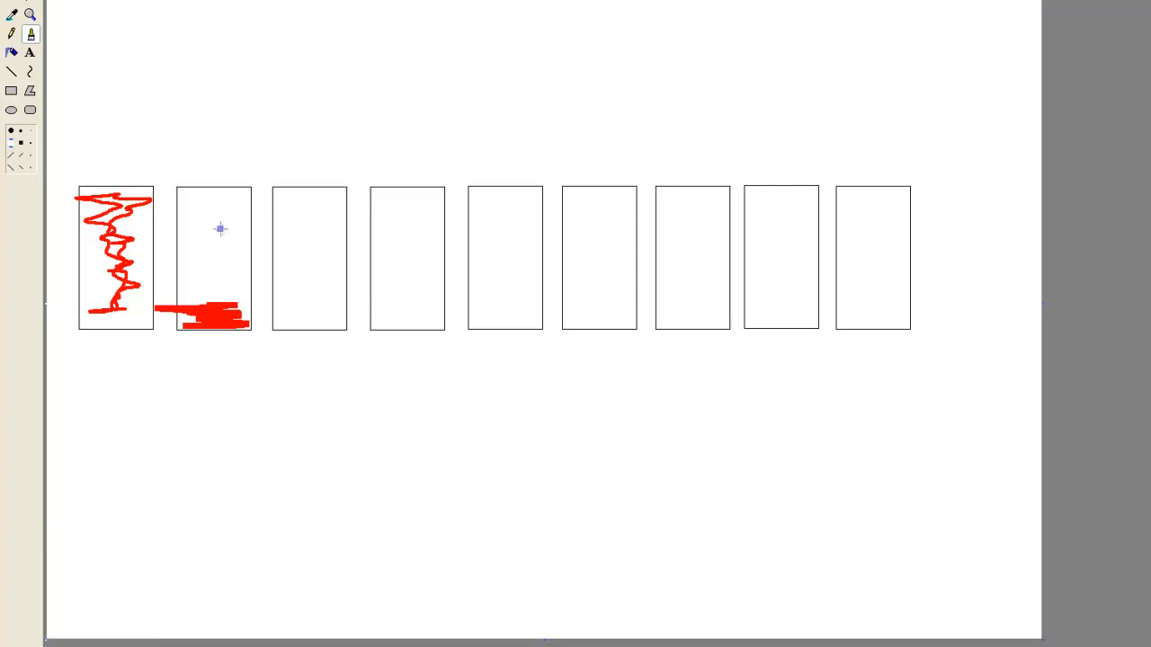
{"action": "mouse_move", "coordinate": [284, 291]}
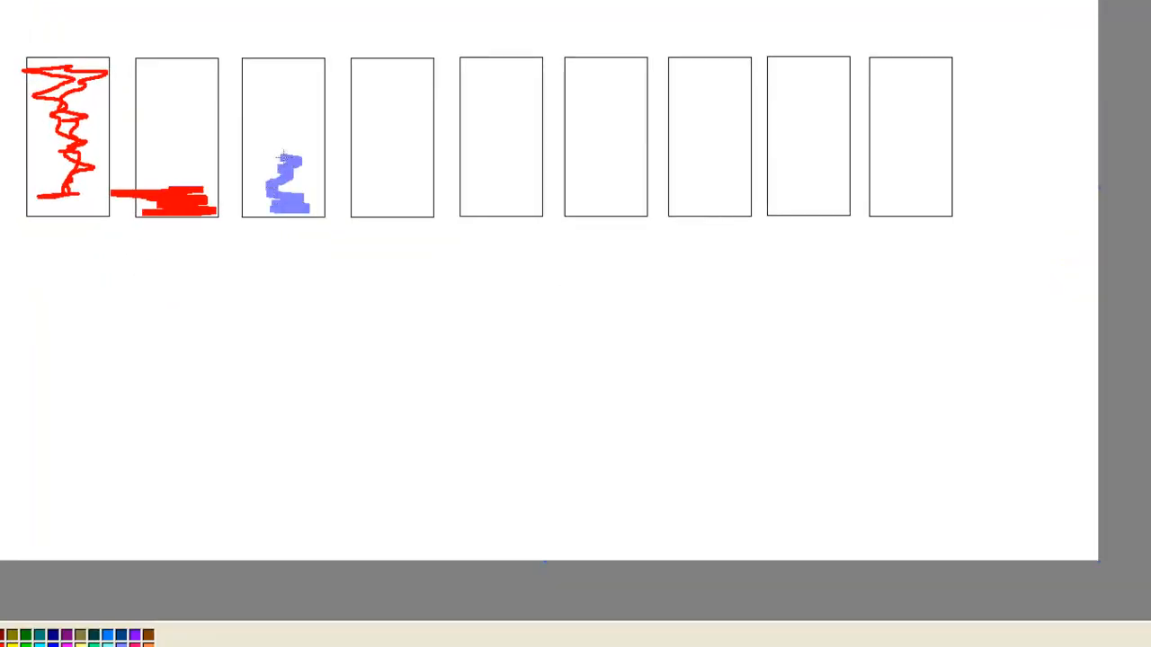
{"action": "left_click_drag", "start_coordinate": [284, 180], "coordinate": [392, 189]}
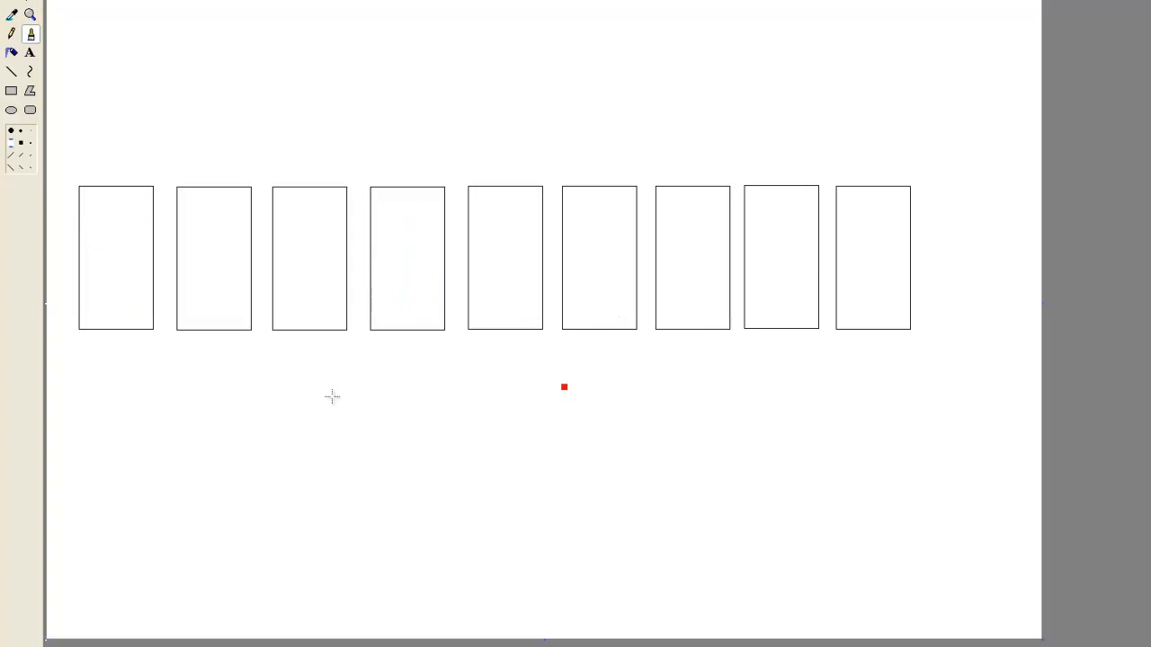
- Paint red through blocks one and two, blue in block four, and a blue mark in block five
{"action": "left_click_drag", "start_coordinate": [90, 302], "coordinate": [135, 315]}
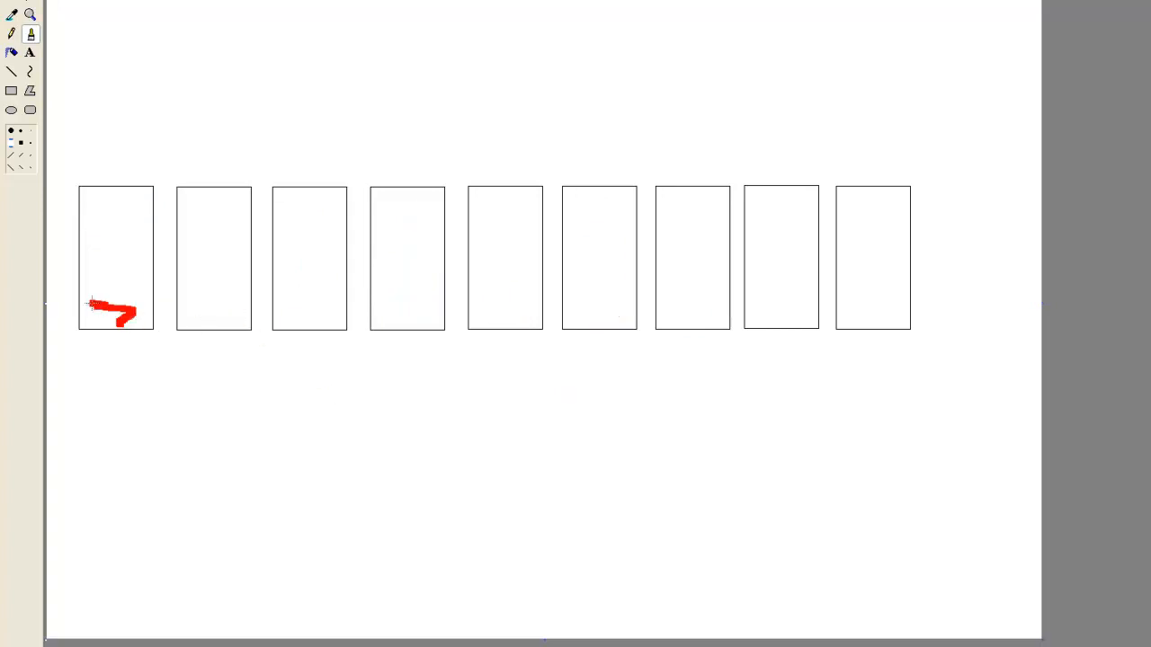
{"action": "left_click_drag", "start_coordinate": [117, 306], "coordinate": [115, 215]}
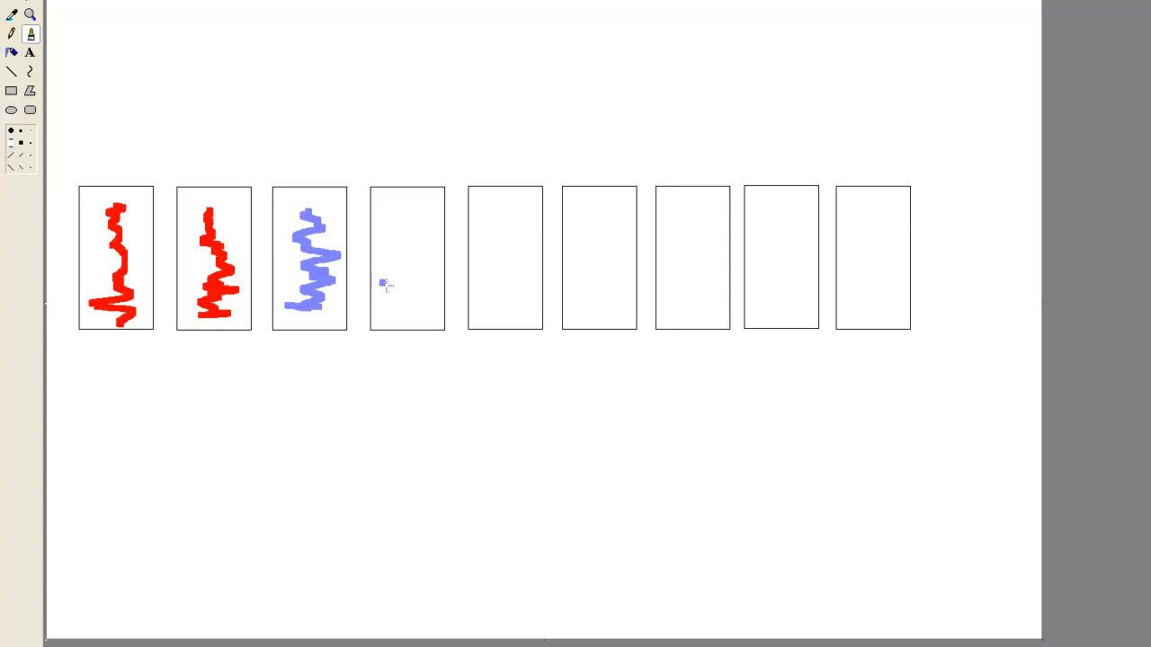
{"action": "left_click_drag", "start_coordinate": [407, 220], "coordinate": [407, 309]}
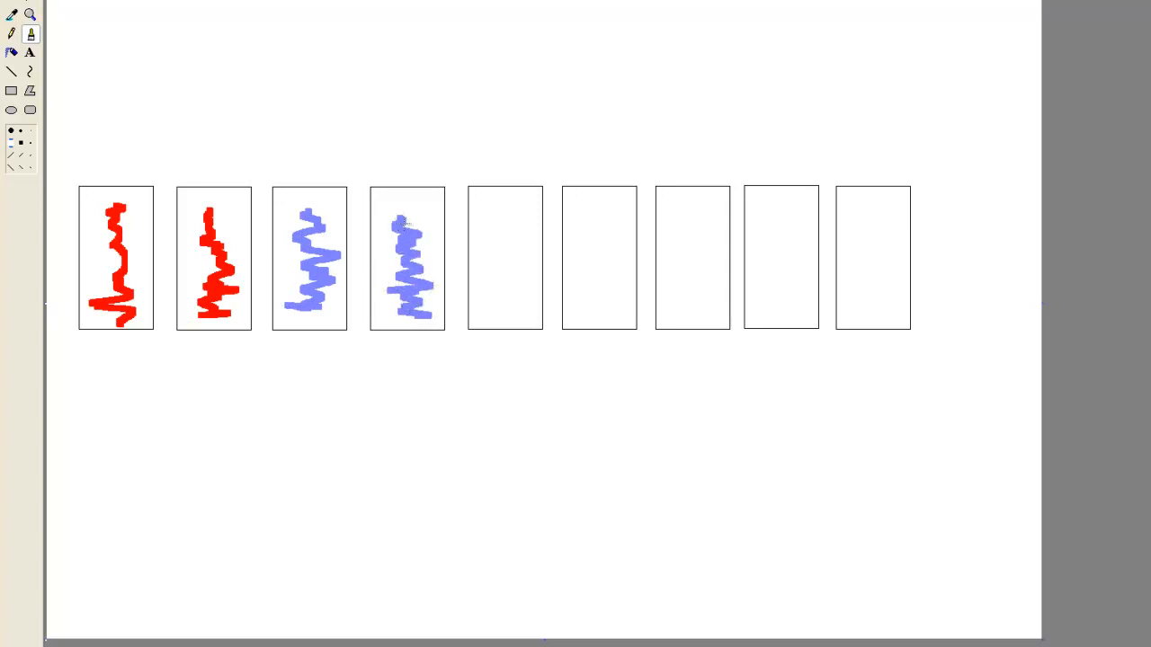
{"action": "left_click_drag", "start_coordinate": [513, 288], "coordinate": [518, 309]}
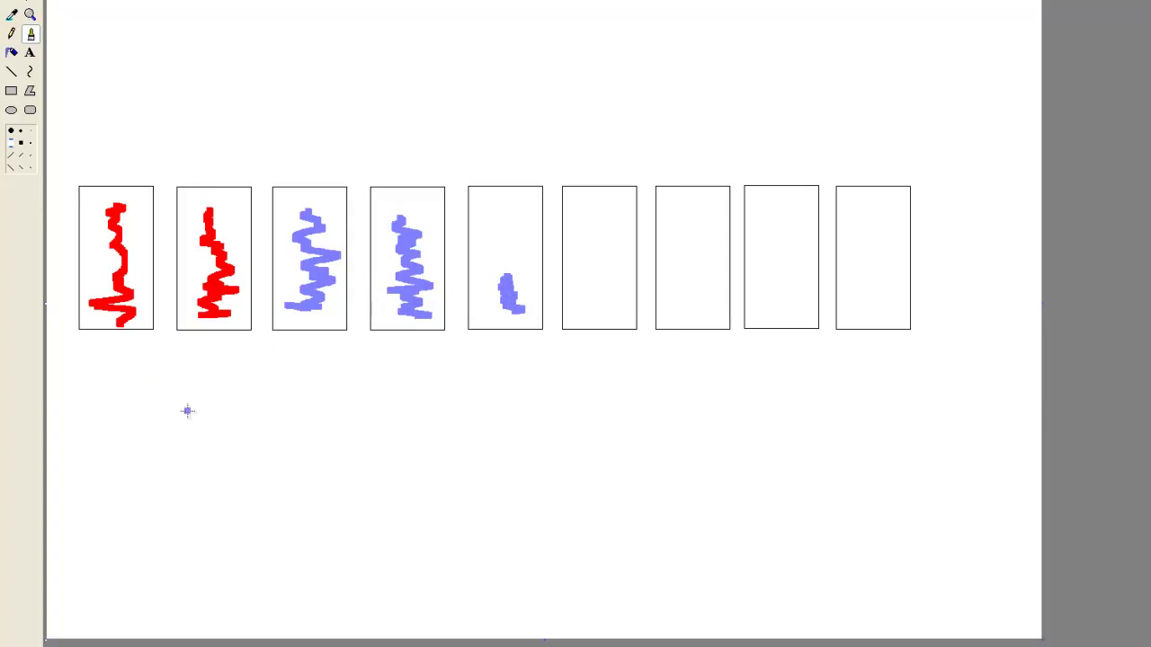
{"action": "mouse_move", "coordinate": [446, 123]}
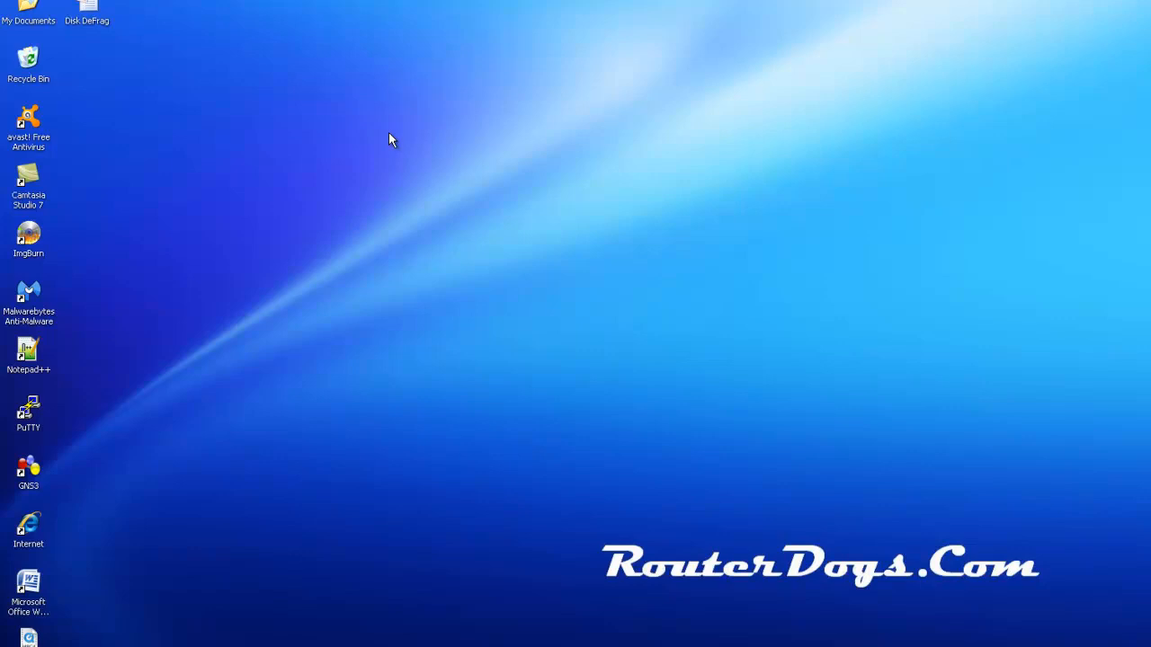
{"action": "mouse_move", "coordinate": [226, 104]}
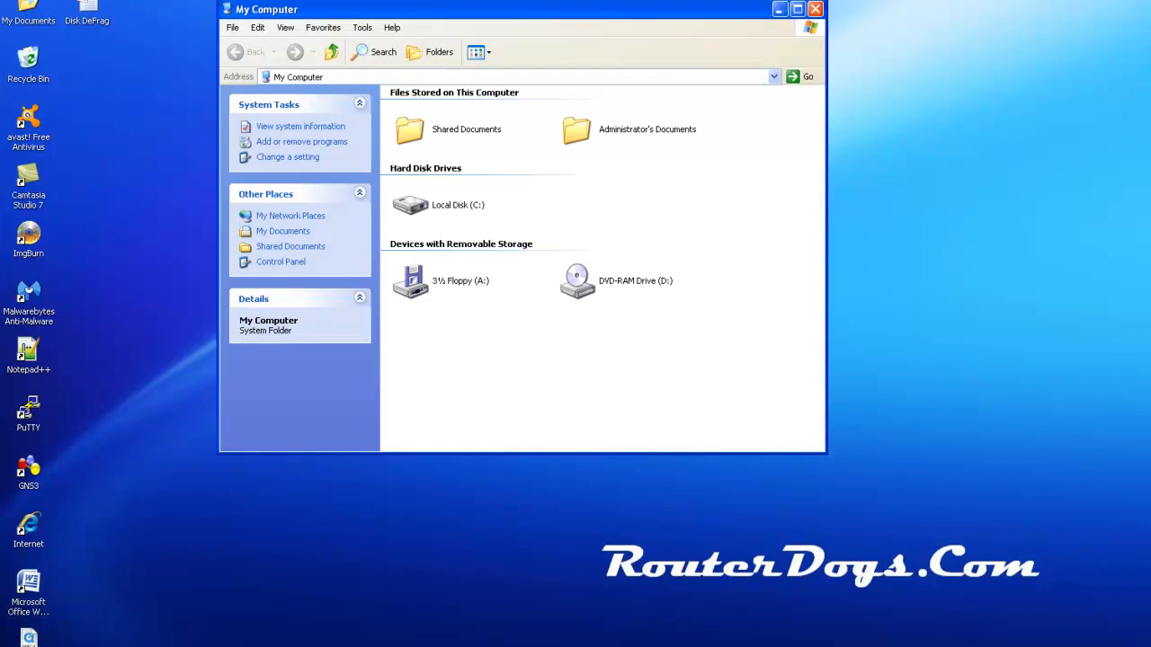
{"action": "mouse_move", "coordinate": [410, 206]}
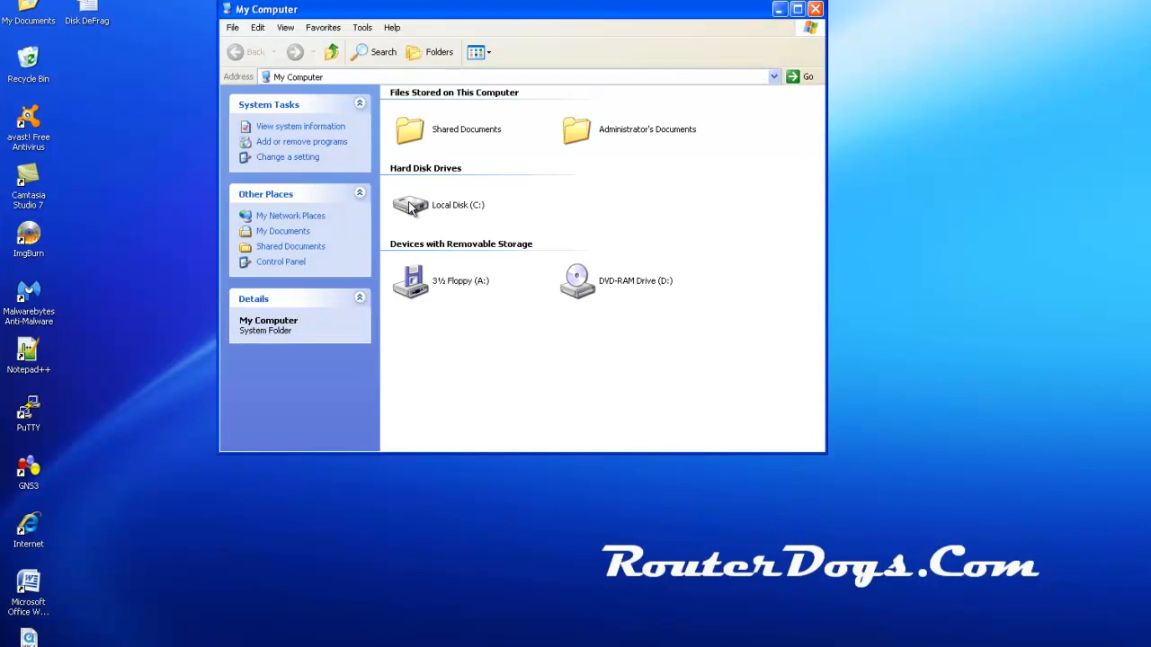
- From Local Disk (C:) Properties, use the Tools tab's Defragment Now to launch Disk Defragmenter
{"action": "right_click", "coordinate": [410, 205]}
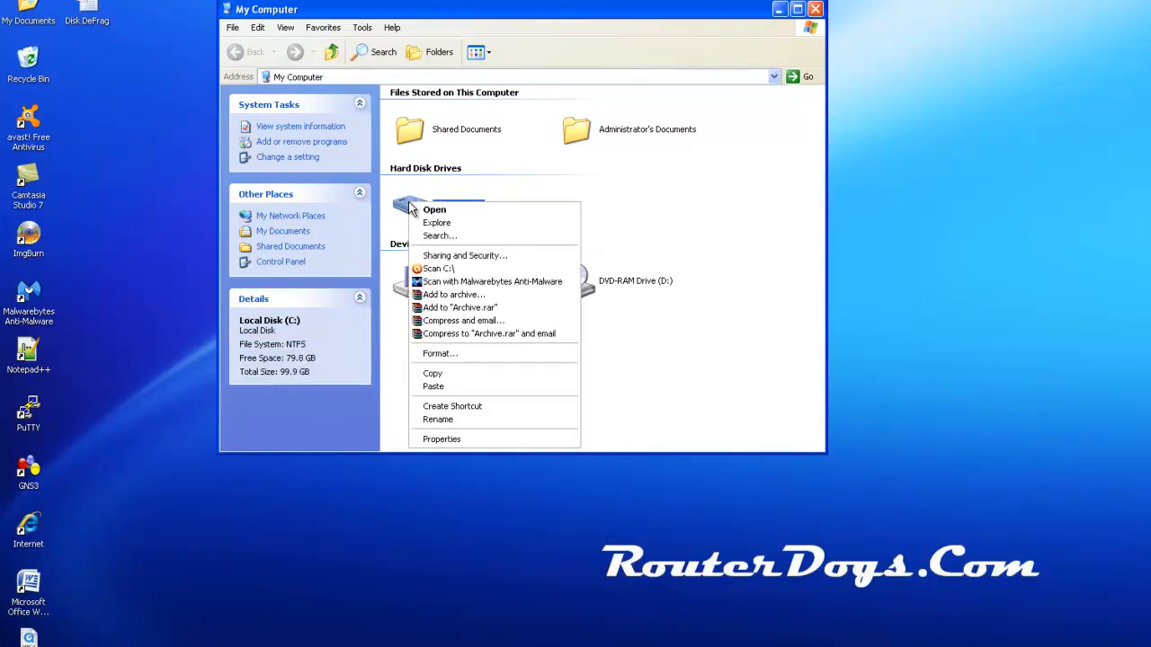
{"action": "mouse_move", "coordinate": [435, 216]}
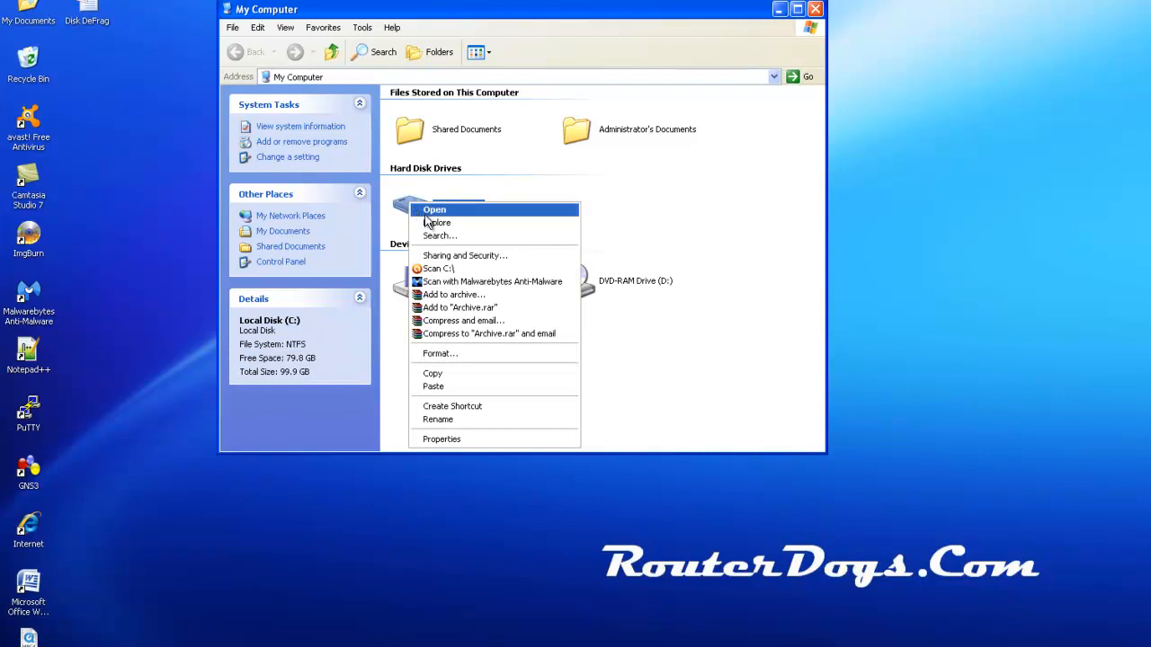
{"action": "left_click", "coordinate": [442, 439]}
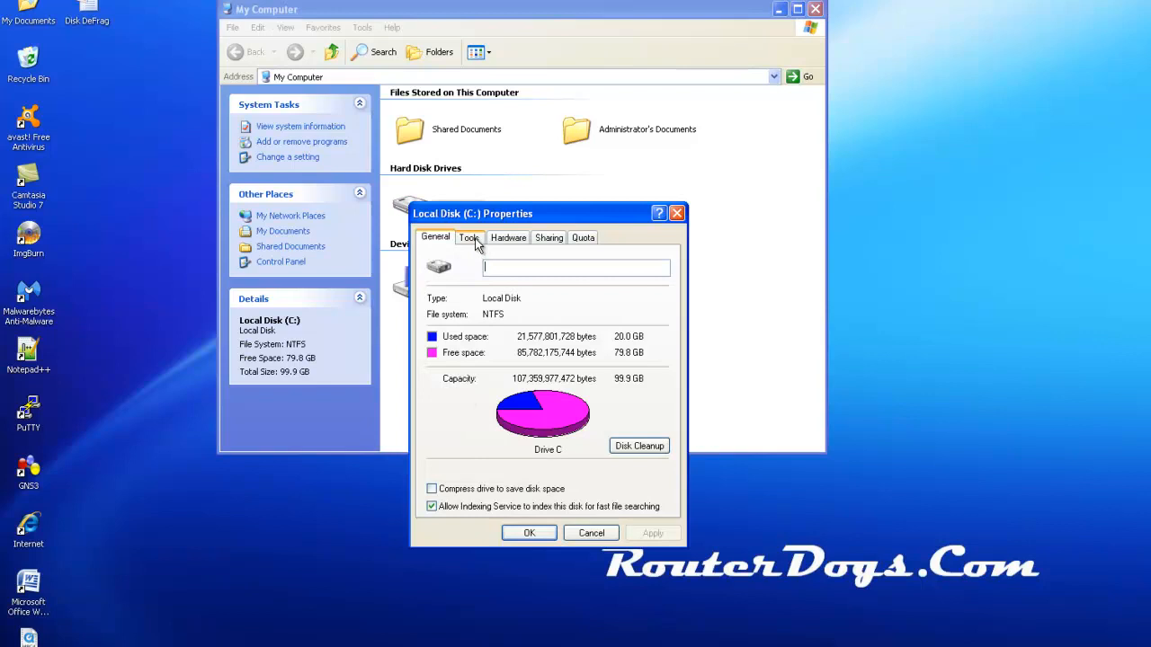
{"action": "left_click", "coordinate": [469, 238]}
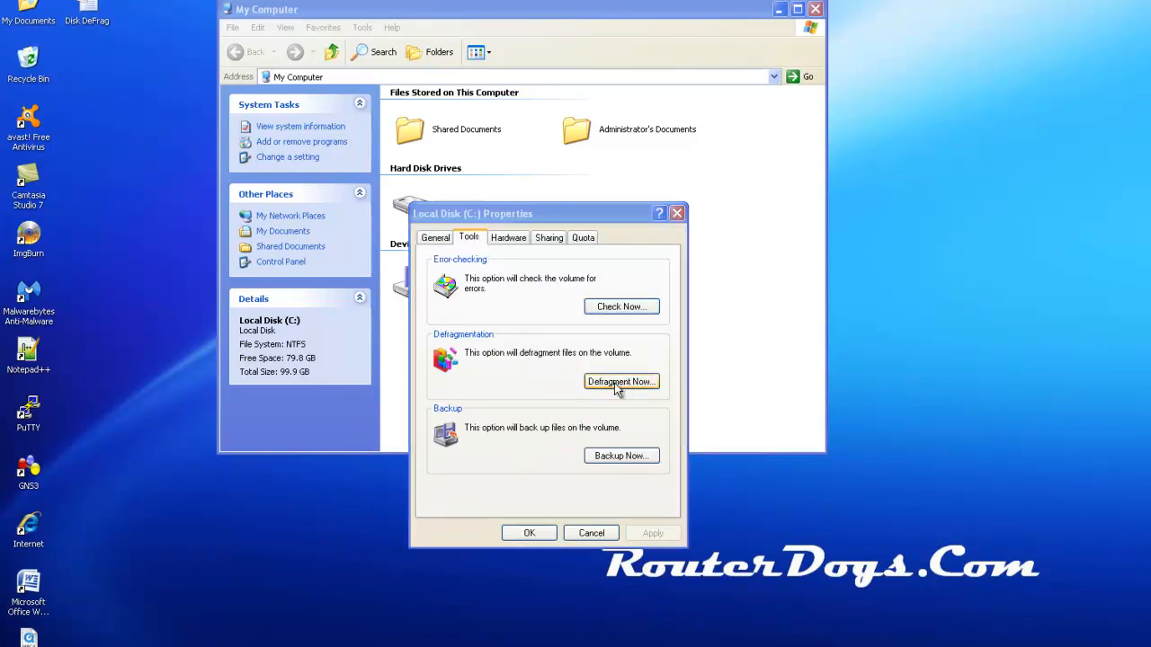
{"action": "left_click", "coordinate": [622, 381]}
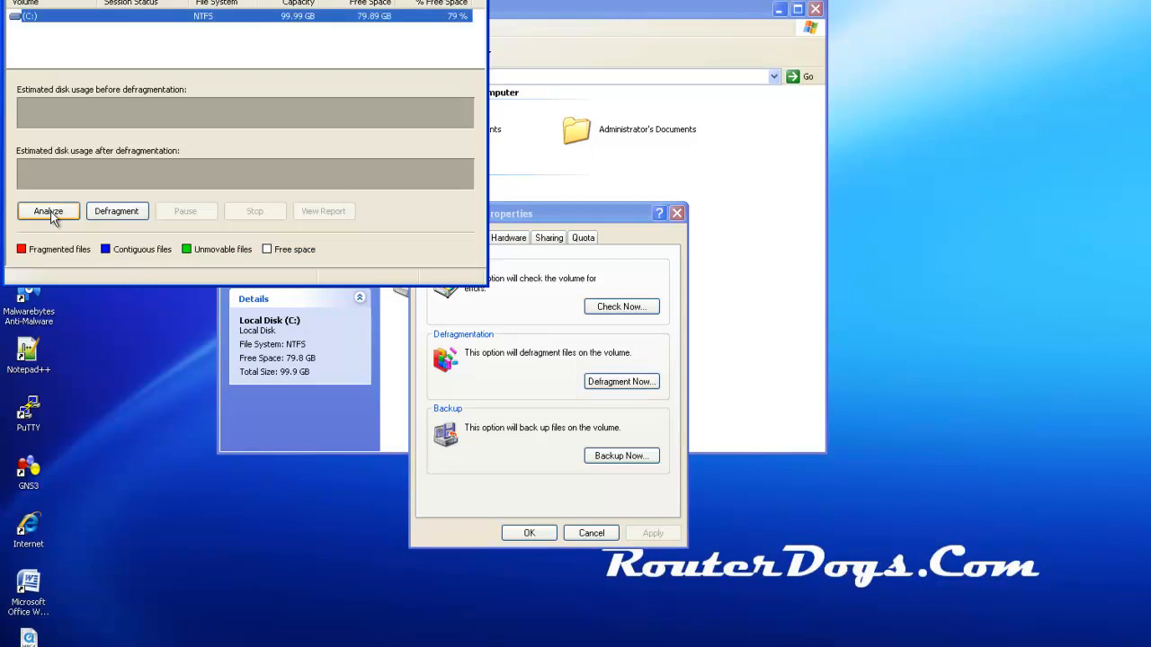
- Analyze drive C: and dismiss the completion message to view the usage map
{"action": "left_click", "coordinate": [47, 212]}
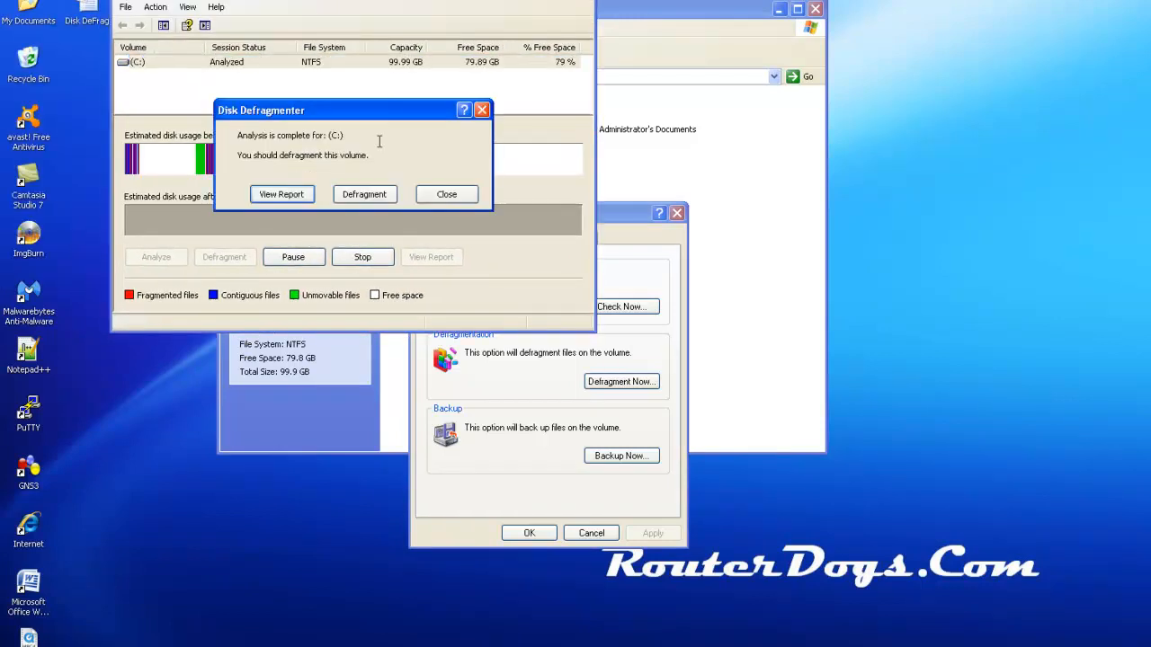
{"action": "mouse_move", "coordinate": [291, 203]}
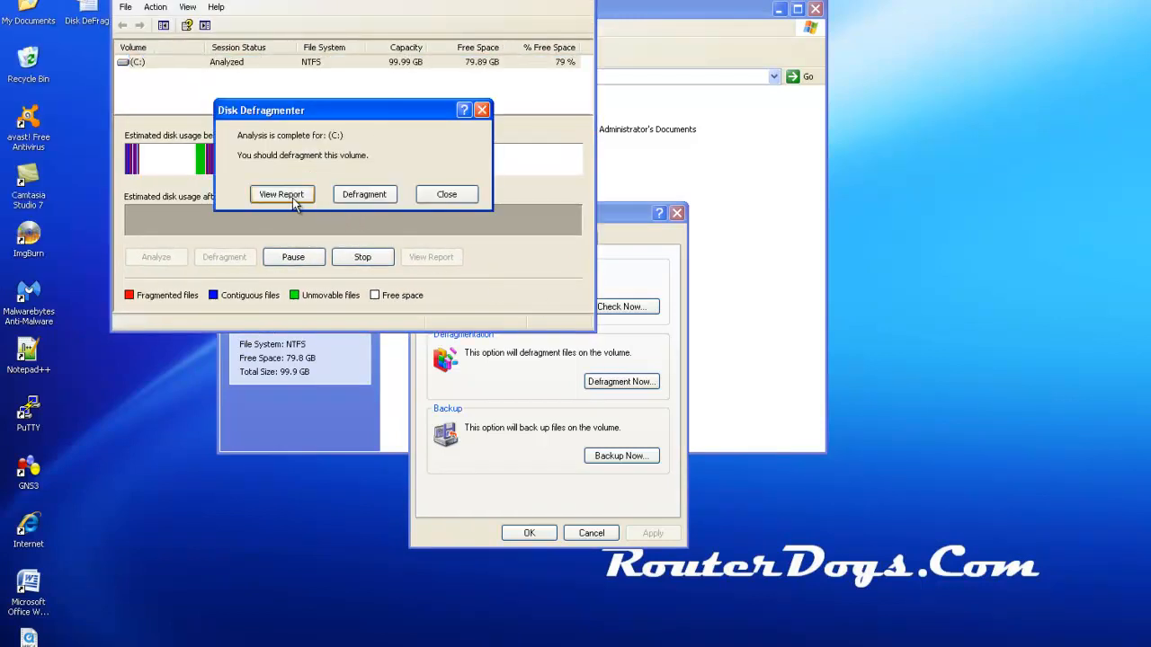
{"action": "left_click", "coordinate": [446, 194]}
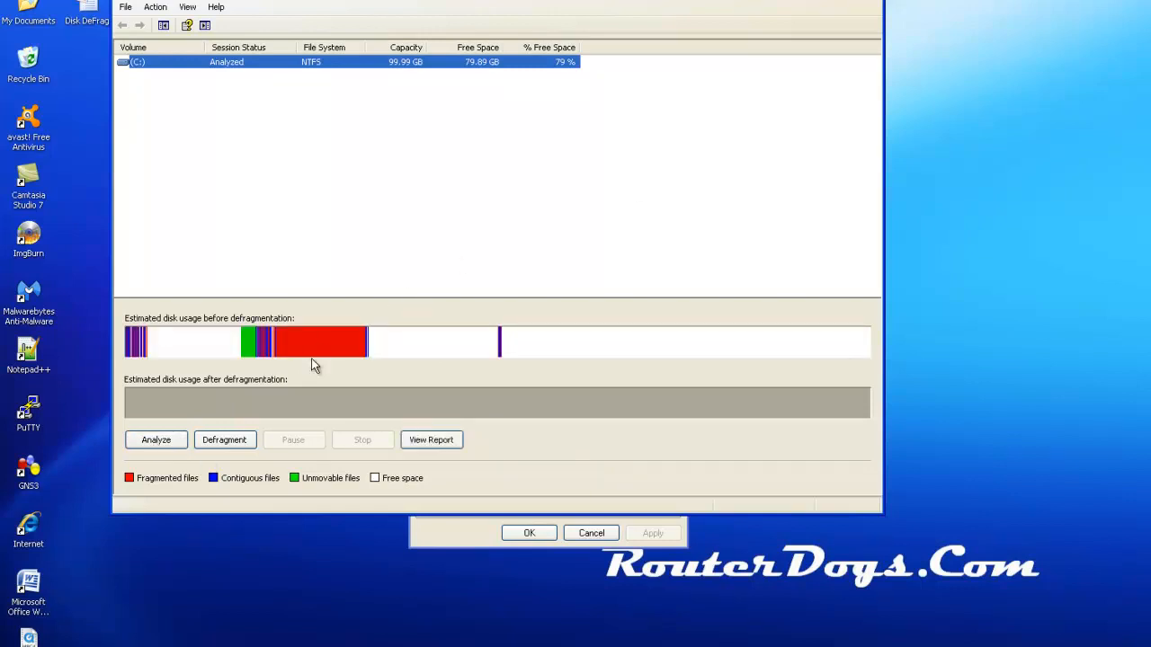
{"action": "mouse_move", "coordinate": [129, 356]}
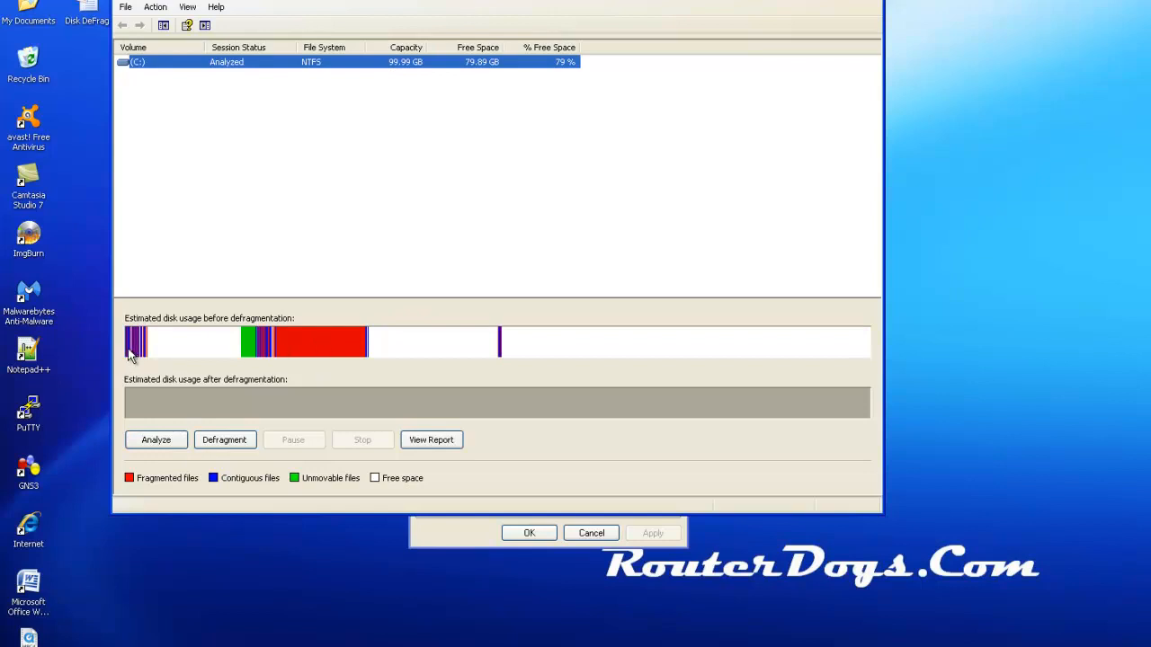
{"action": "mouse_move", "coordinate": [321, 343]}
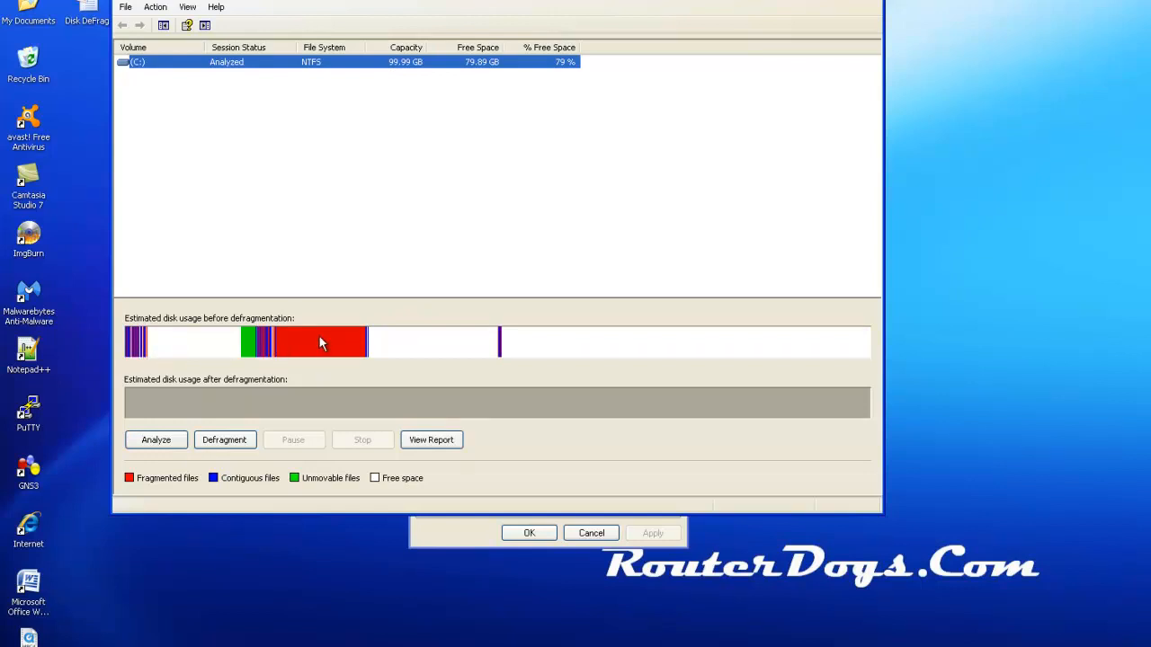
{"action": "mouse_move", "coordinate": [498, 359]}
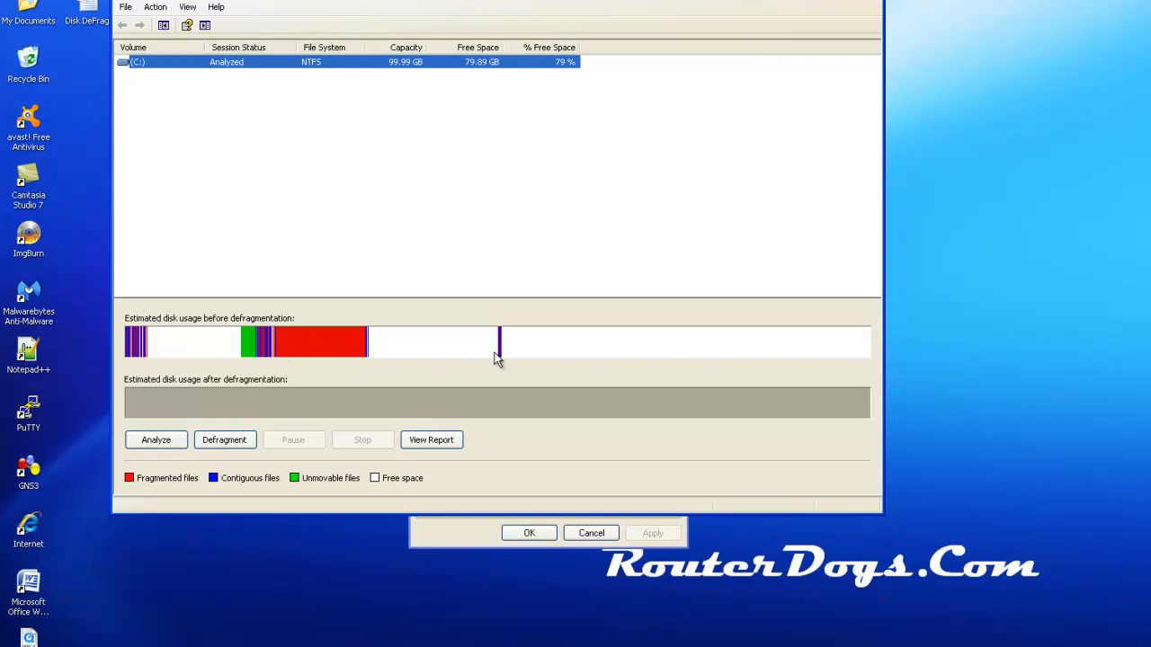
{"action": "mouse_move", "coordinate": [266, 446]}
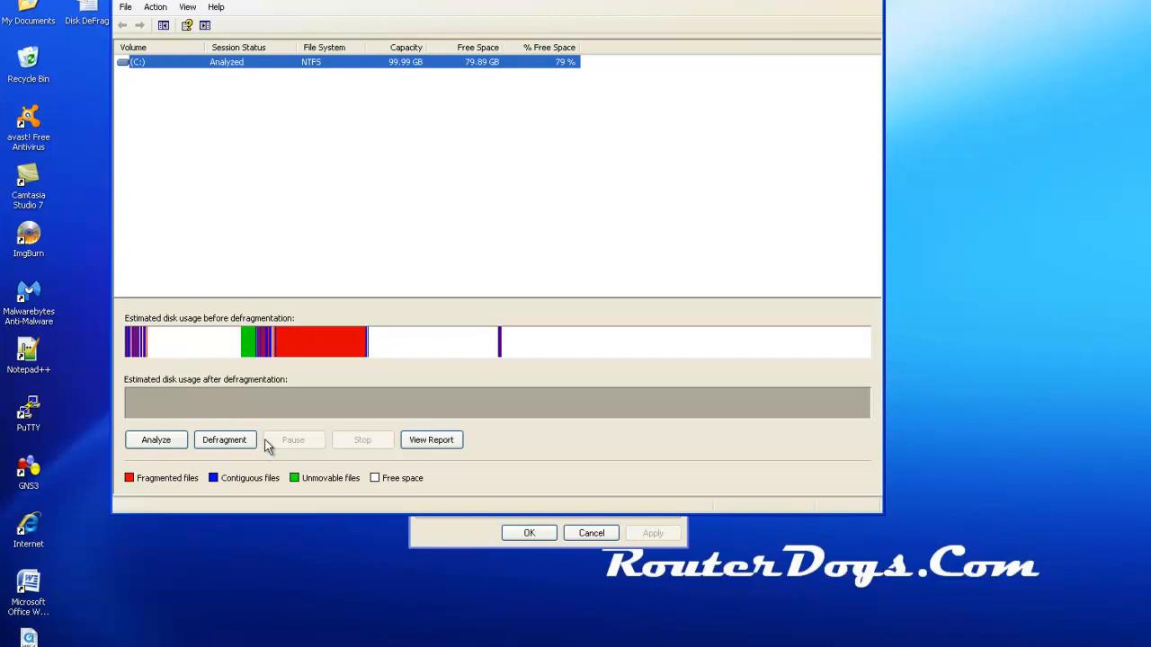
{"action": "mouse_move", "coordinate": [133, 357]}
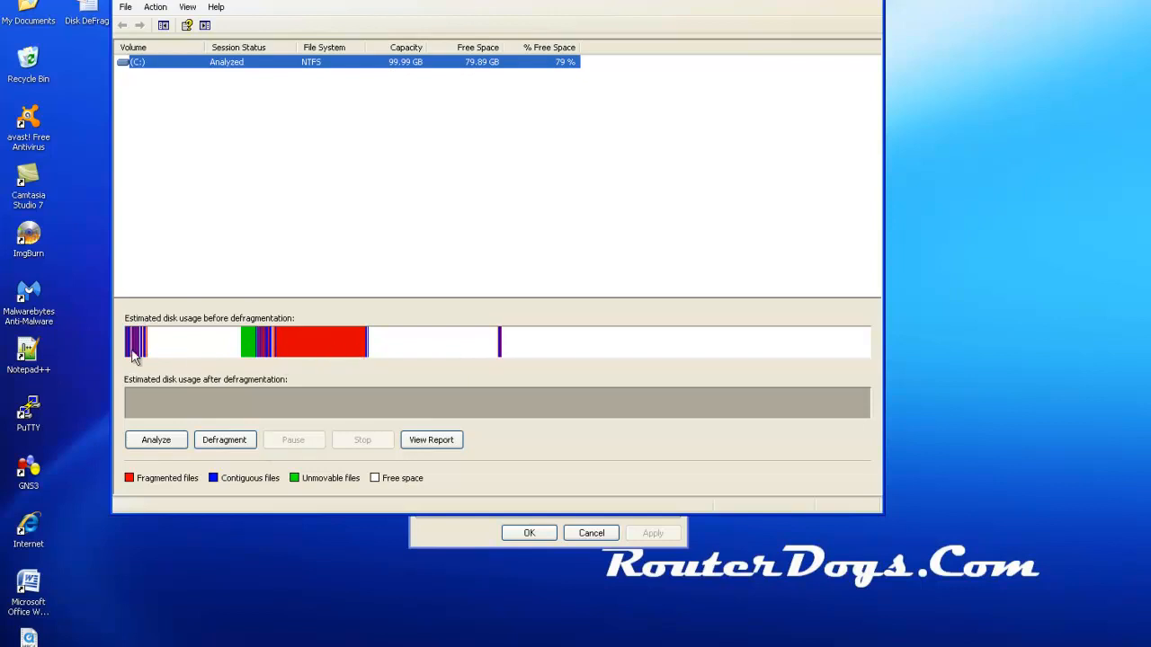
{"action": "mouse_move", "coordinate": [140, 356]}
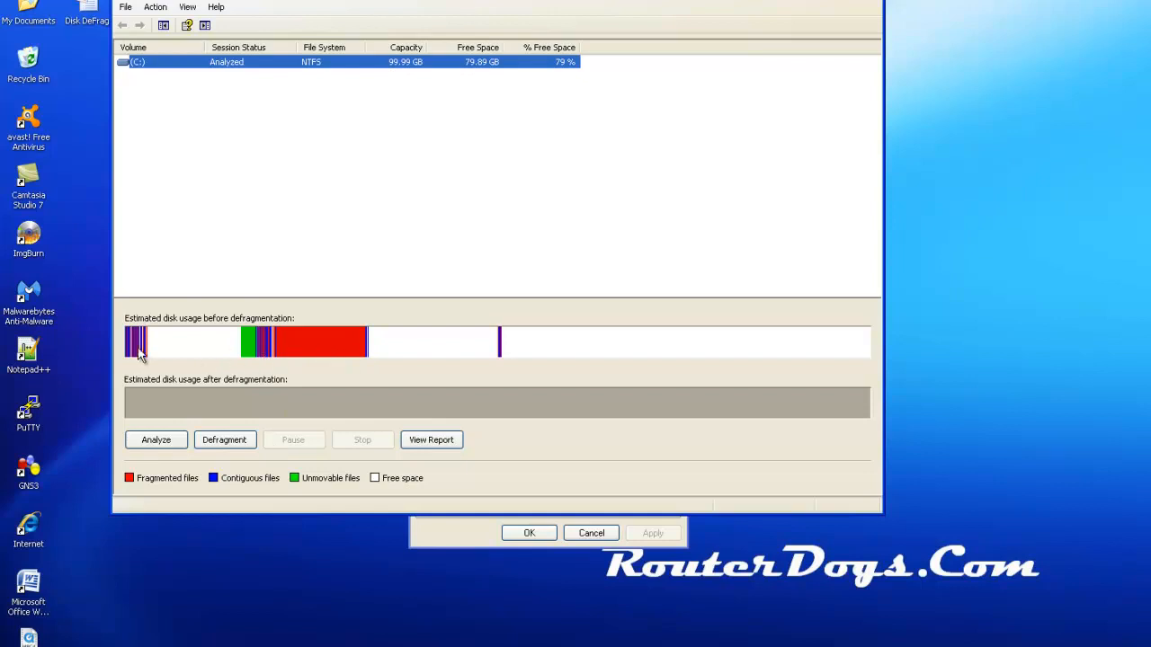
{"action": "mouse_move", "coordinate": [148, 376]}
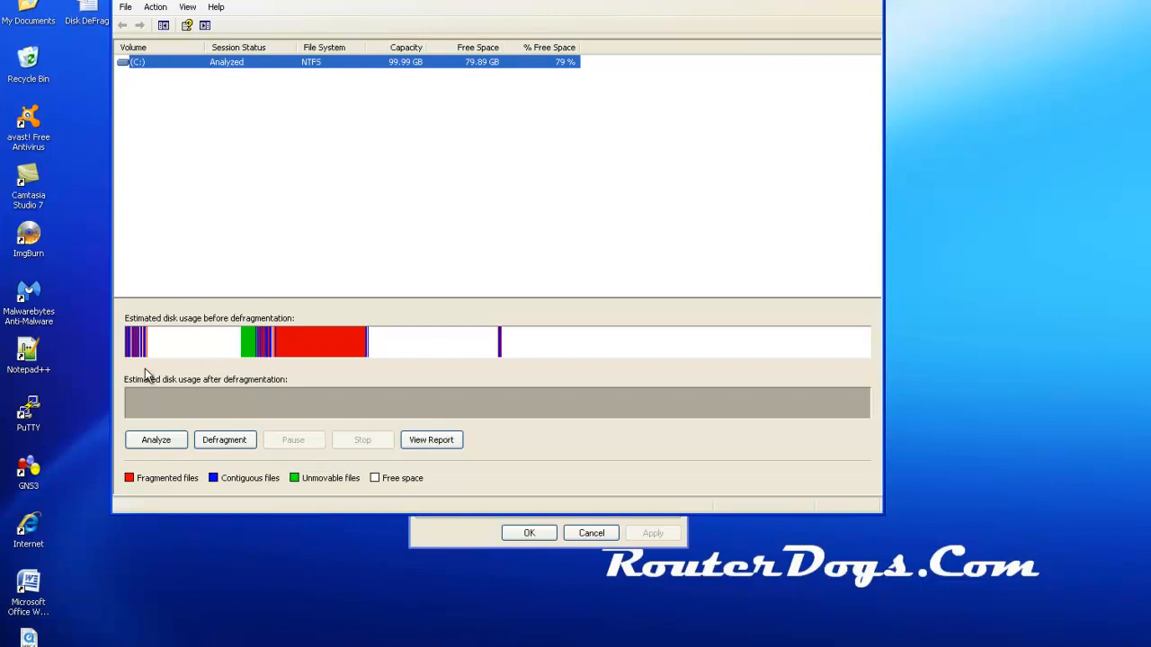
{"action": "mouse_move", "coordinate": [231, 446]}
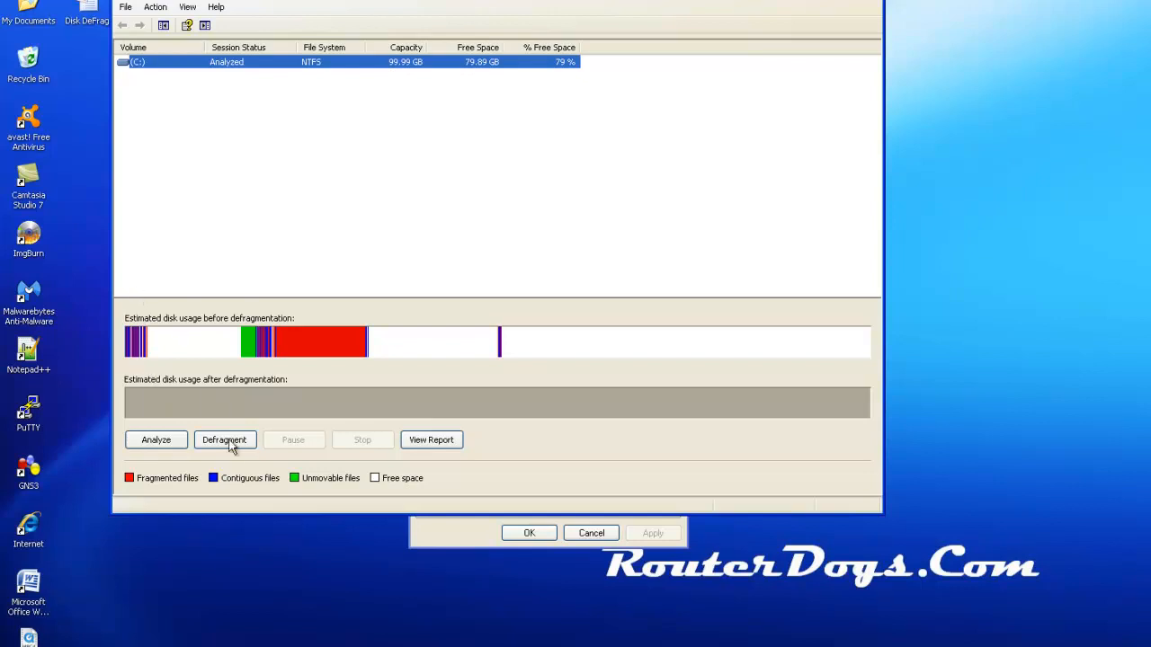
- Begin defragmenting volume C: with the Defragment button
{"action": "left_click", "coordinate": [225, 438]}
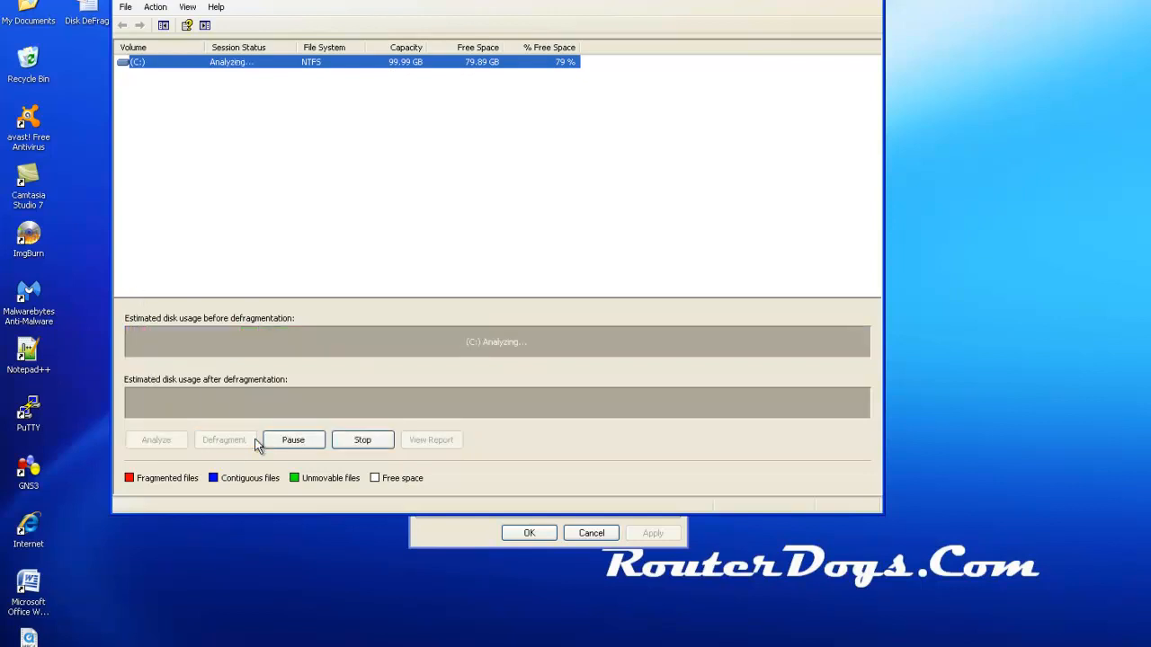
{"action": "left_click", "coordinate": [223, 439]}
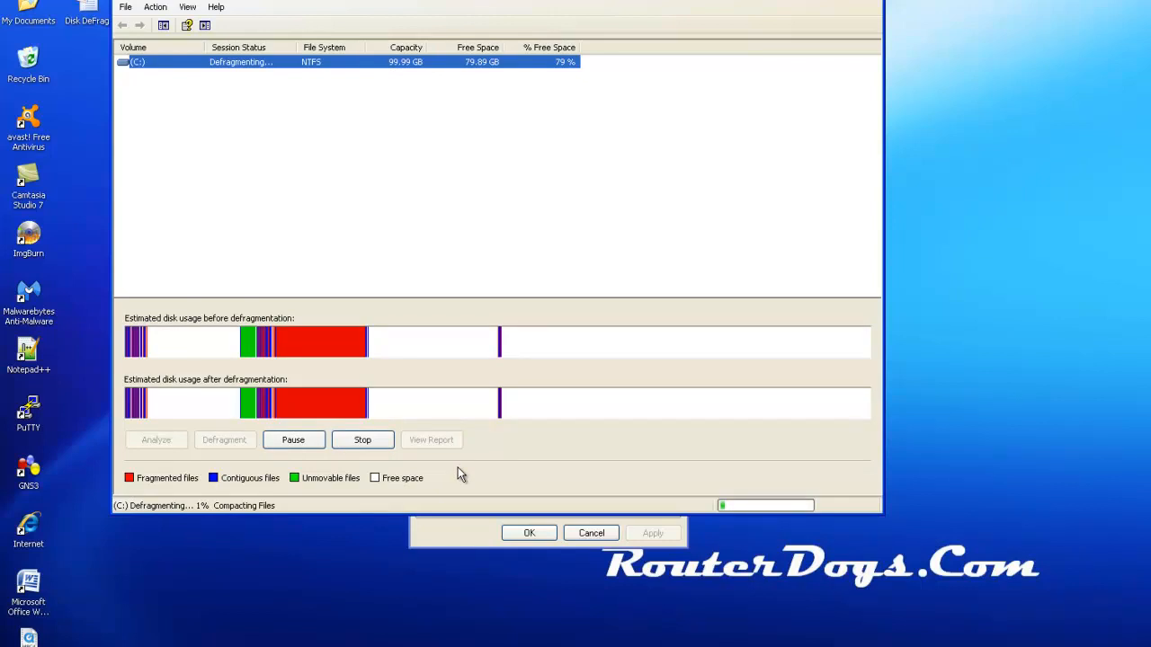
{"action": "mouse_move", "coordinate": [421, 472]}
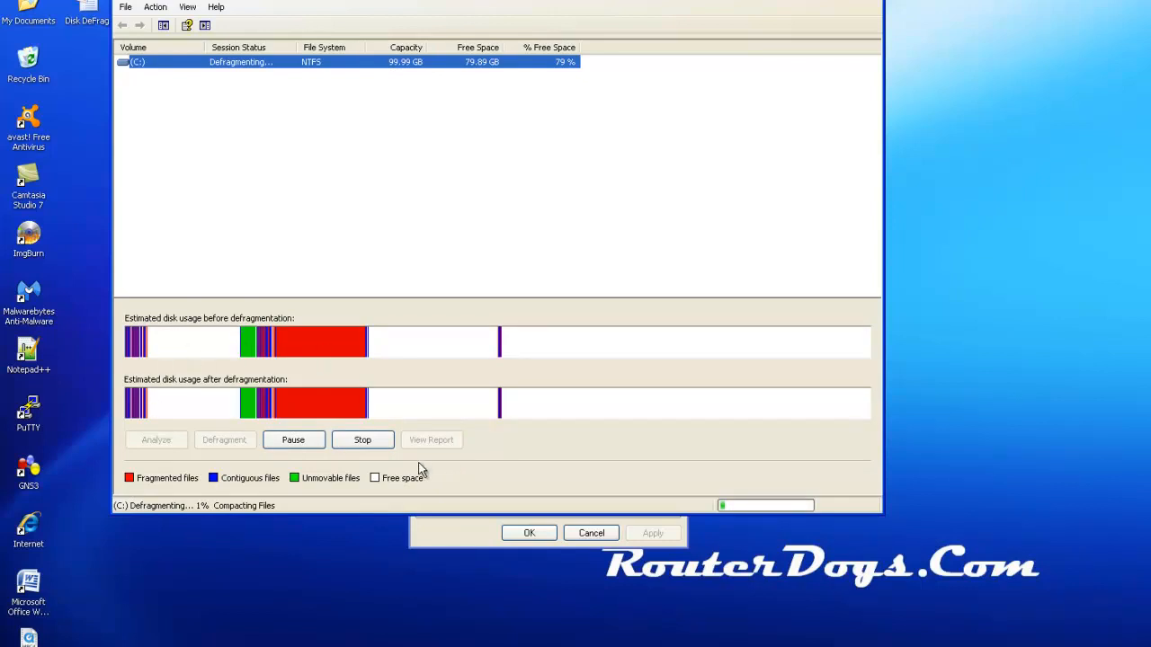